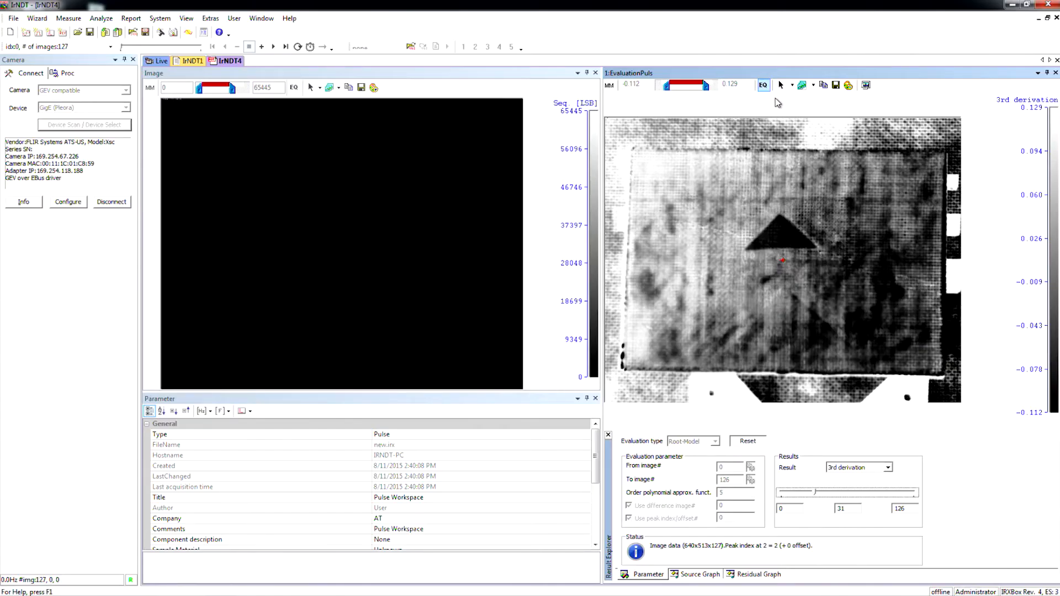
Step: Close the IrNDT4 evaluation workspace and launch the Pulse Workspace wizard
{"action": "left_click", "coordinate": [1052, 73]}
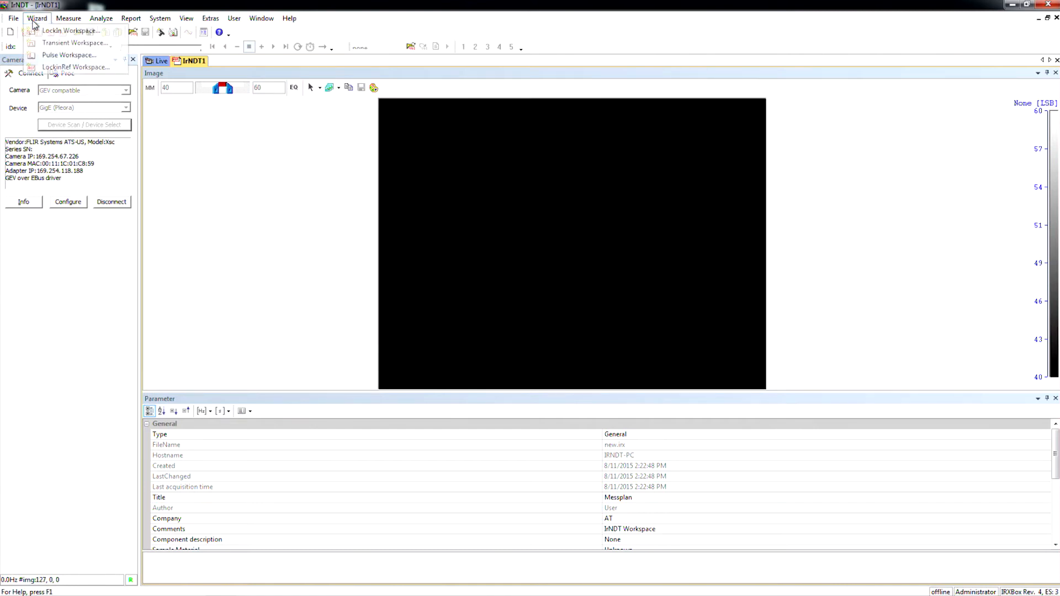
{"action": "left_click", "coordinate": [69, 55]}
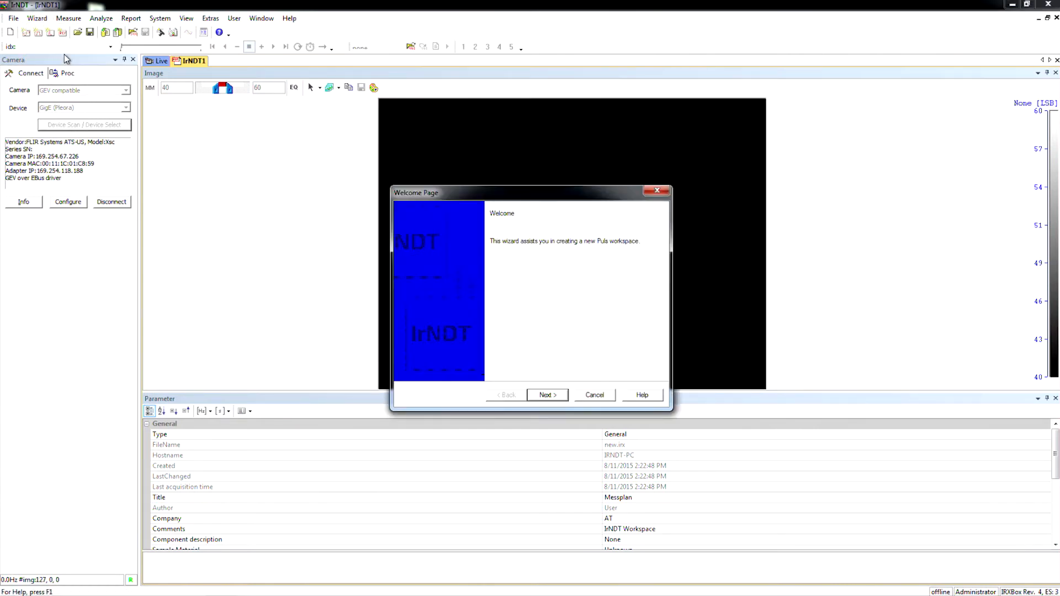
Step: Accept wizard defaults: flash excitation, 1000 samples, freerun sync, pulse evaluation, through to completion
{"action": "left_click", "coordinate": [547, 396]}
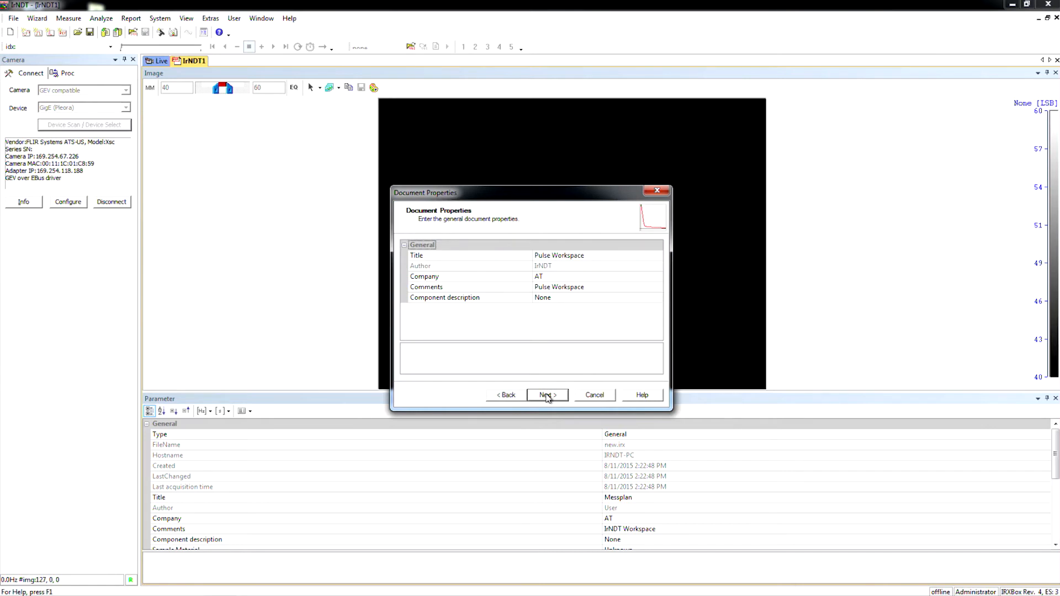
{"action": "left_click", "coordinate": [546, 396]}
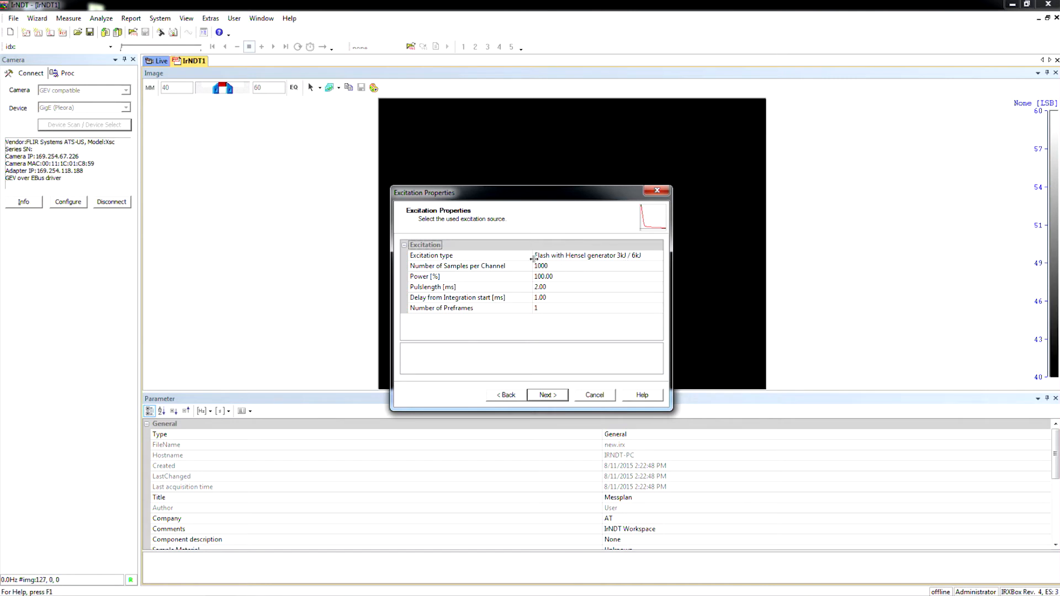
{"action": "mouse_move", "coordinate": [644, 263]}
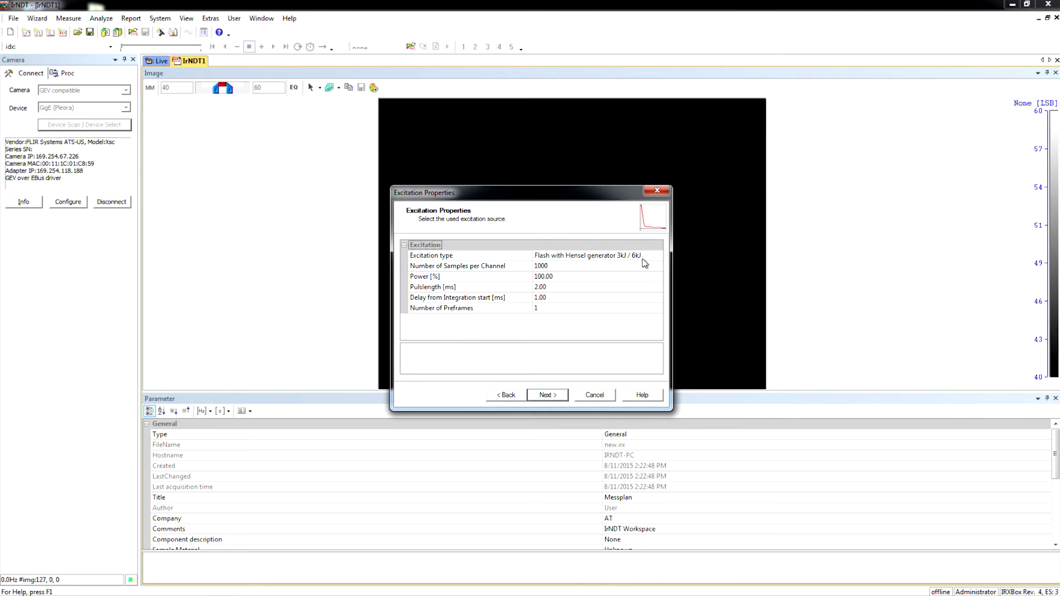
{"action": "left_click", "coordinate": [546, 396]}
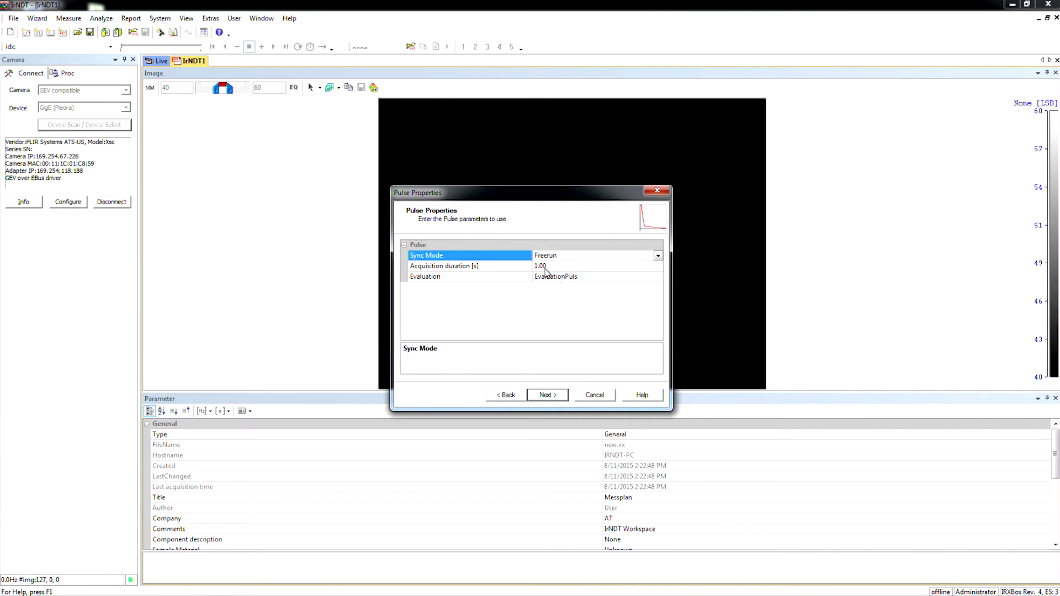
{"action": "mouse_move", "coordinate": [546, 285]}
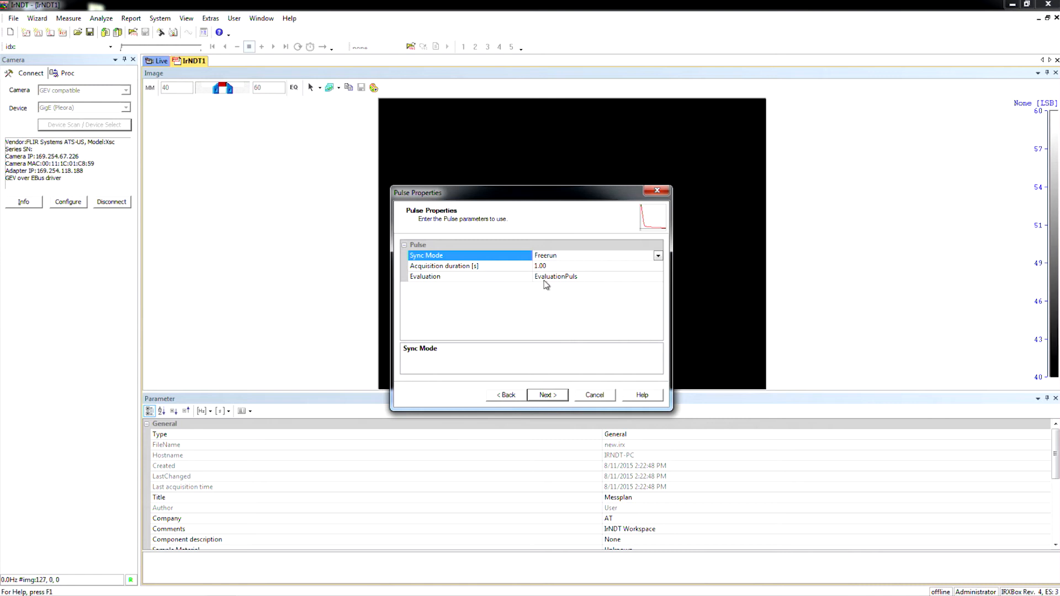
{"action": "left_click", "coordinate": [548, 395]}
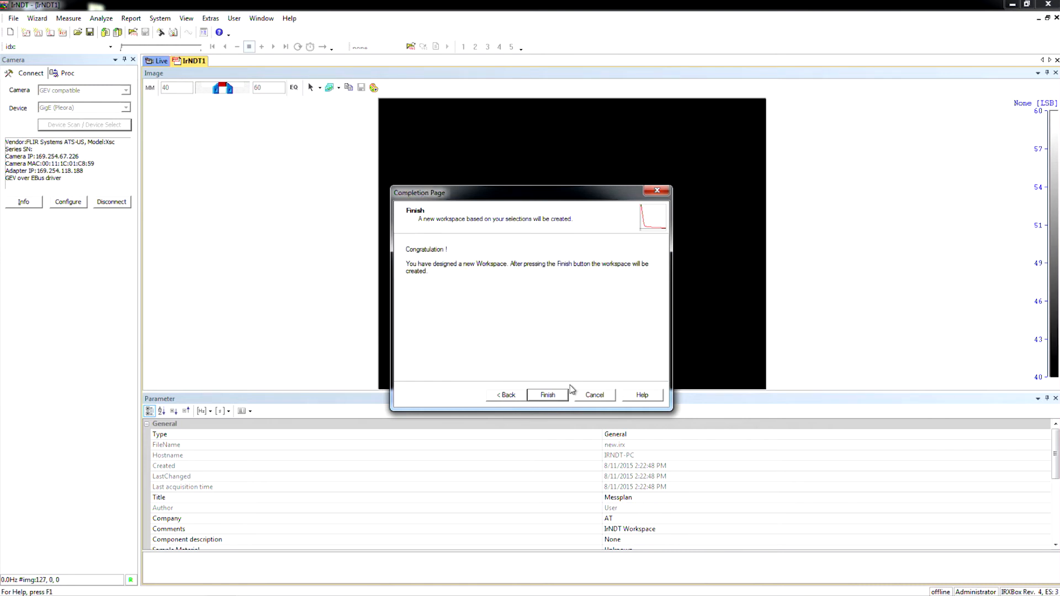
{"action": "left_click", "coordinate": [546, 395]}
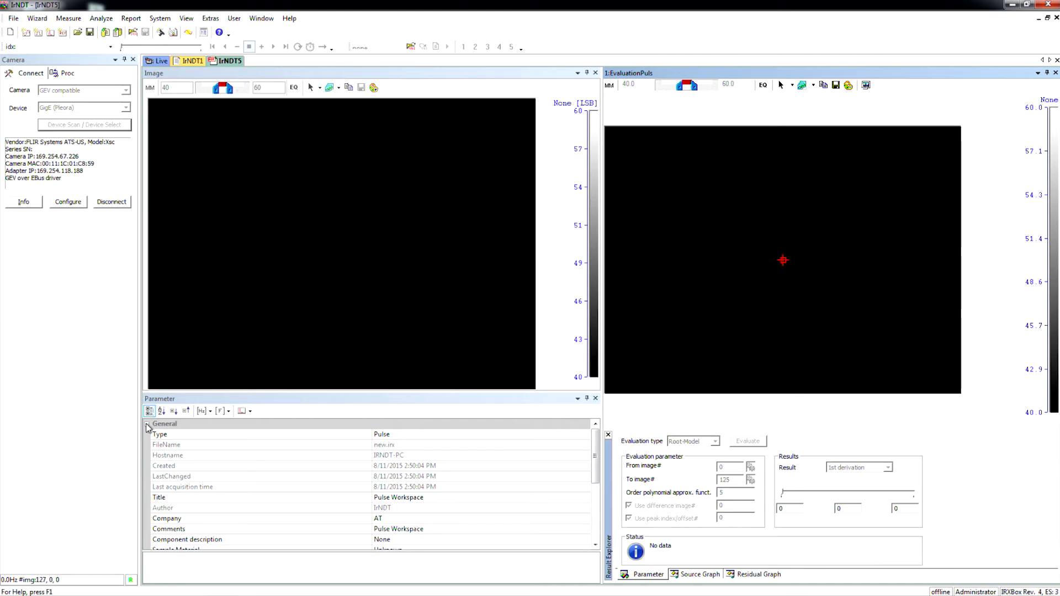
Step: Collapse the General parameters and record the 125-image flashed sequence for evaluation
{"action": "left_click", "coordinate": [147, 424]}
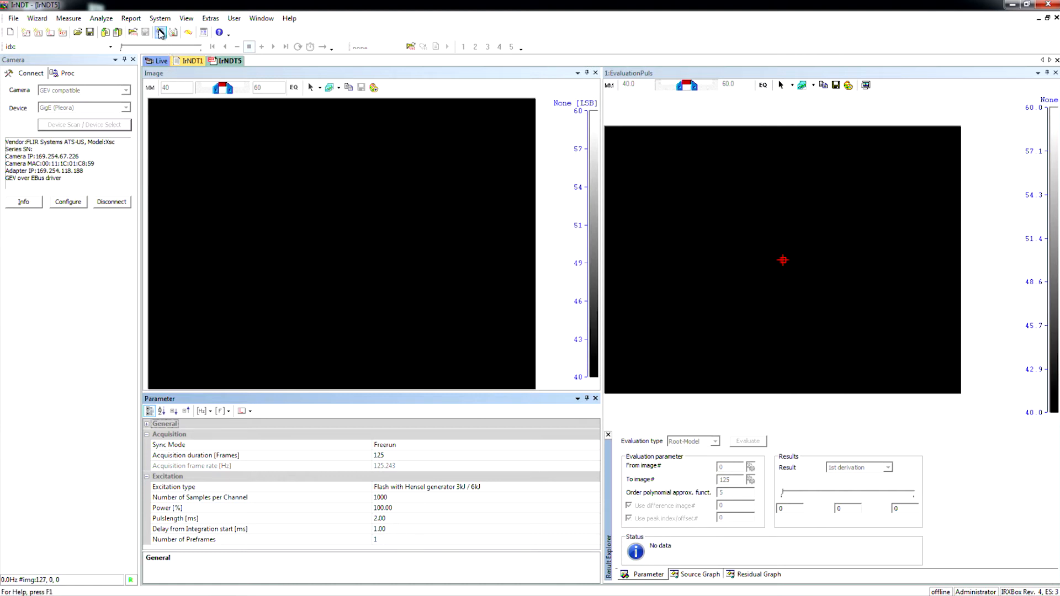
{"action": "left_click", "coordinate": [888, 467]}
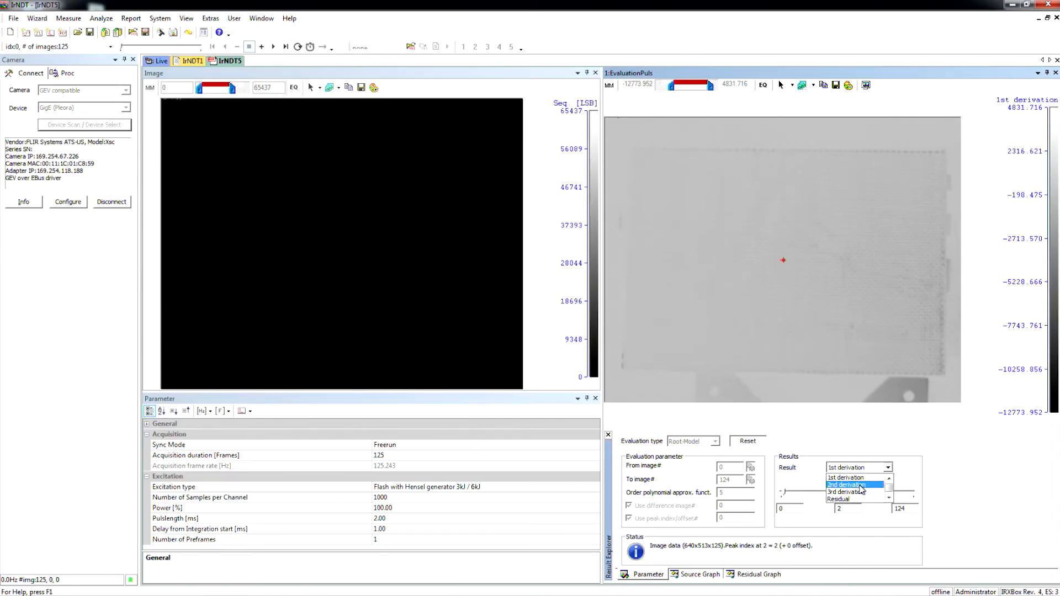
Step: Switch the result to 2nd derivation and auto-stretch its contrast with EQ
{"action": "left_click", "coordinate": [845, 486]}
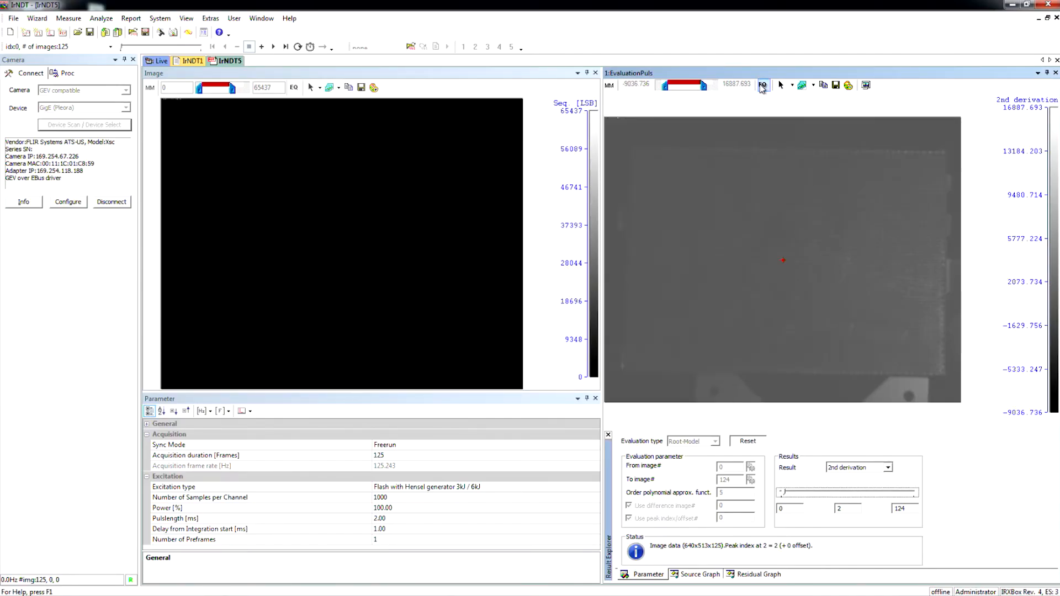
{"action": "left_click", "coordinate": [763, 85]}
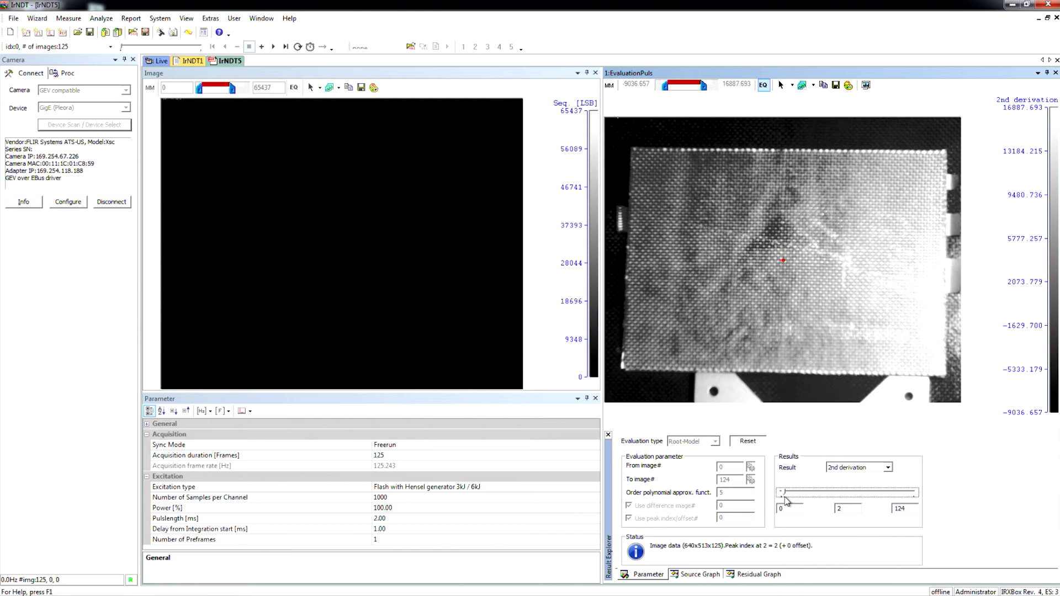
{"action": "mouse_move", "coordinate": [784, 498]}
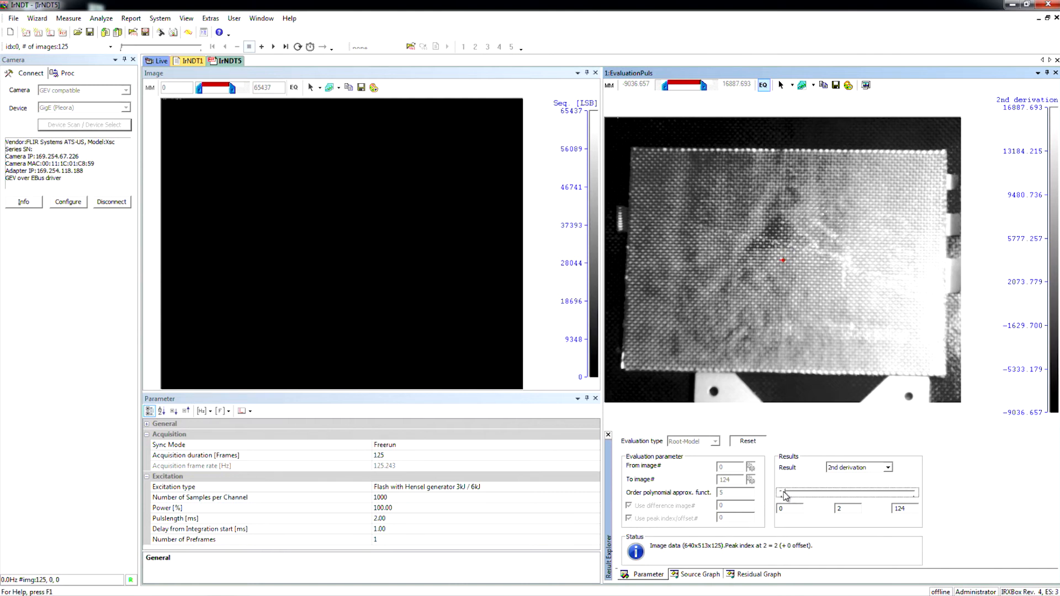